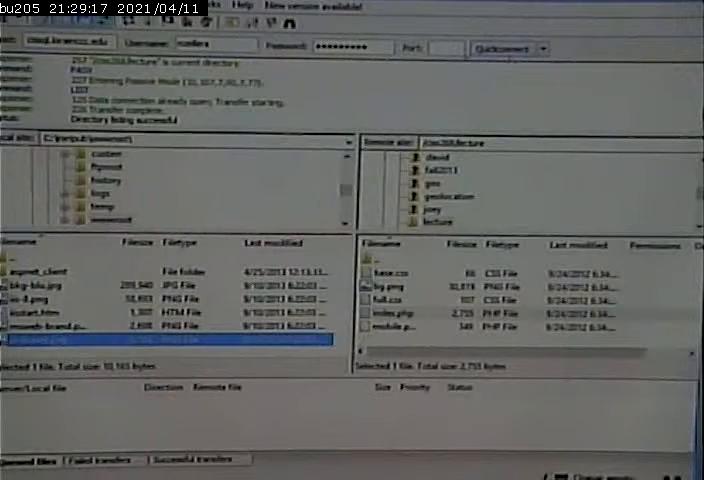
Step: Open the Quickconnect dropdown to list saved connection history and the clear option
{"action": "left_click", "coordinate": [544, 49]}
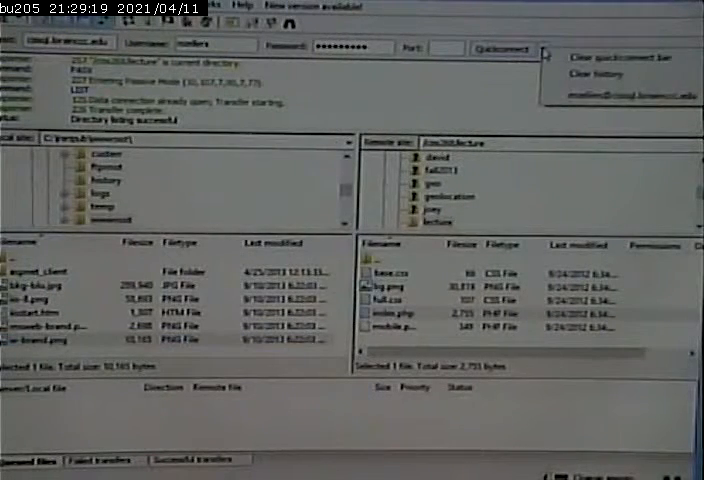